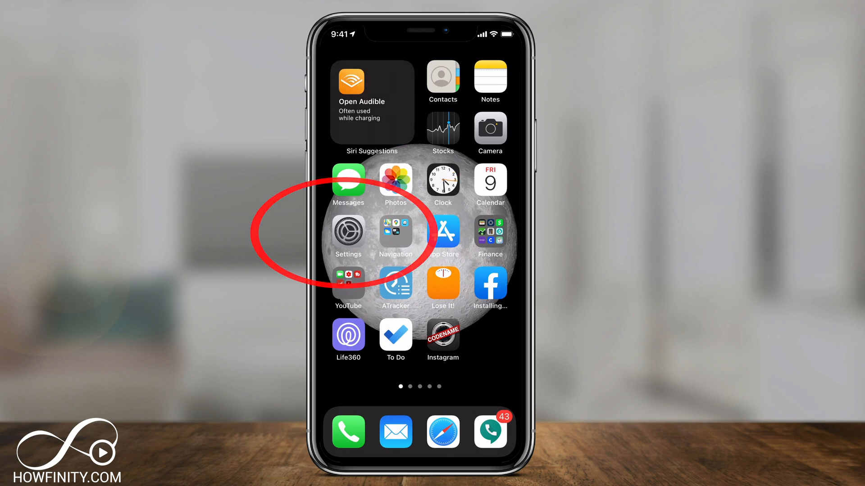
Launch the Settings app from the Home Screen.
click(347, 234)
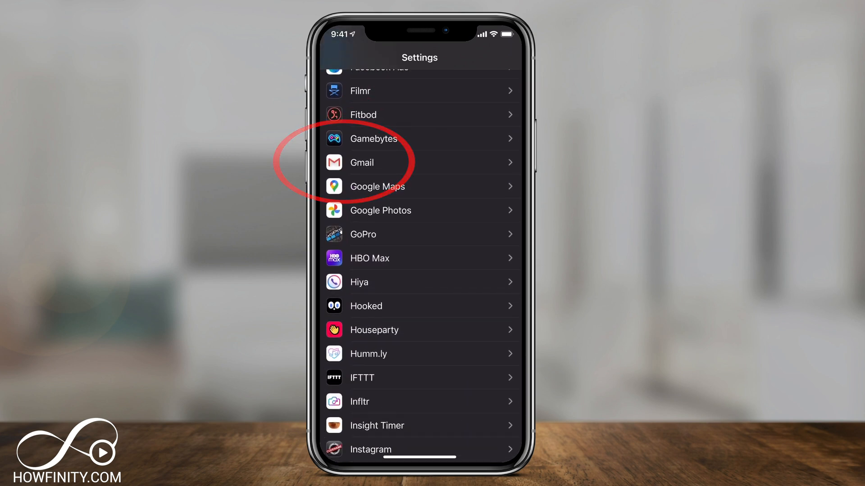
Under Gmail's settings, choose Gmail as the Default Mail App instead of Mail.
click(361, 162)
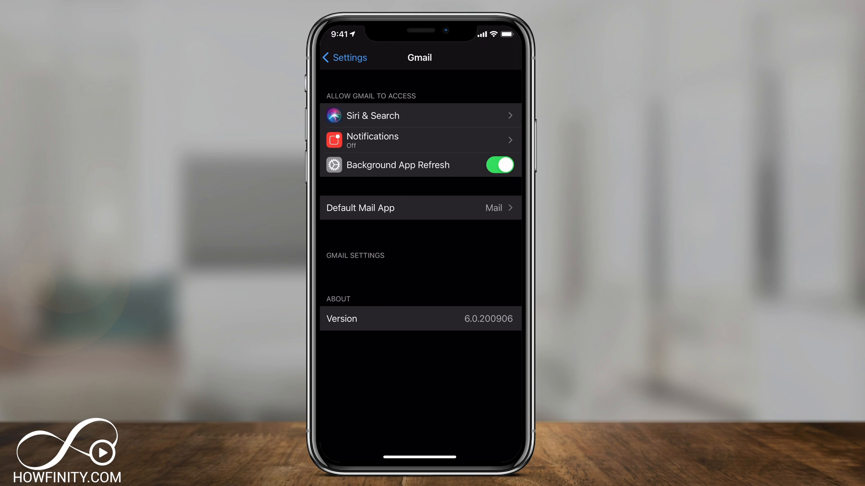
click(420, 208)
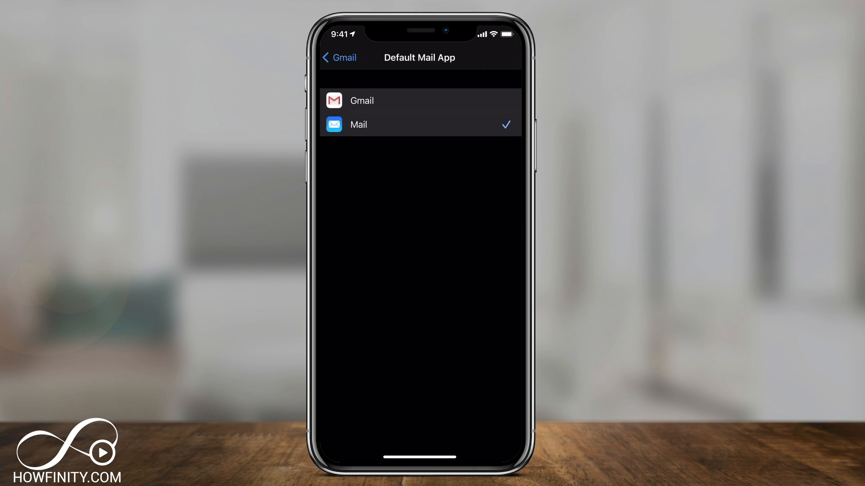
click(362, 101)
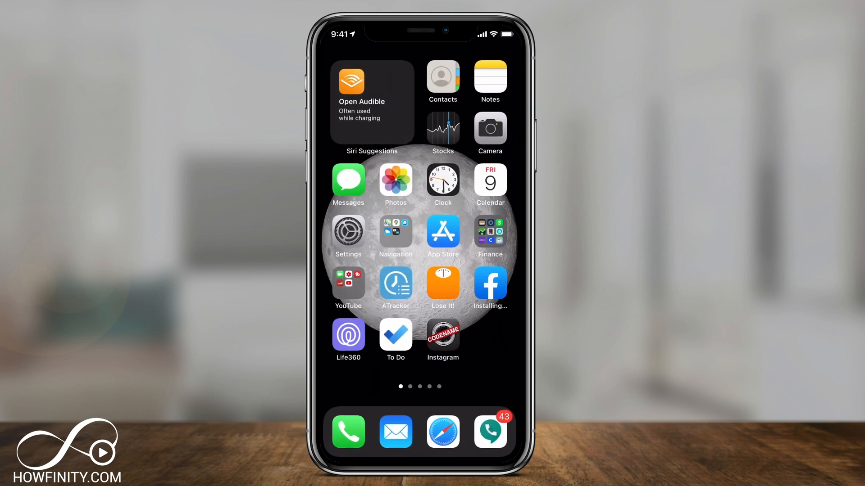
Tap a contact's email address in Contacts so Gmail launches.
click(442, 77)
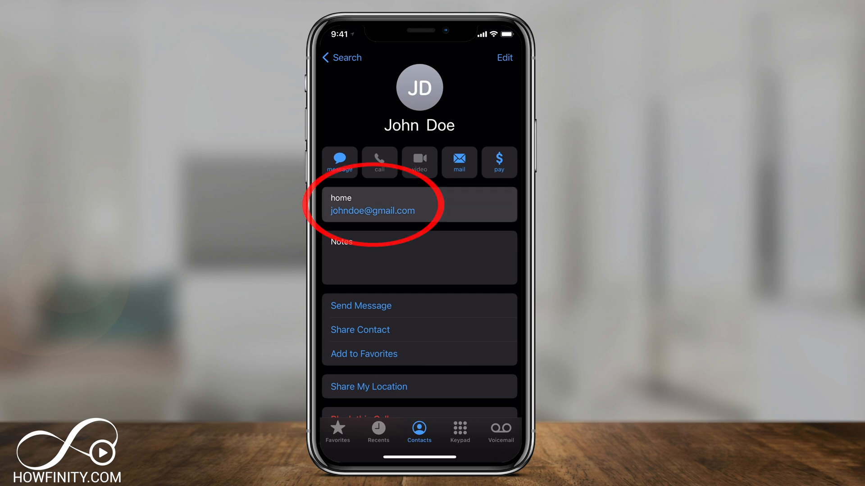
click(371, 211)
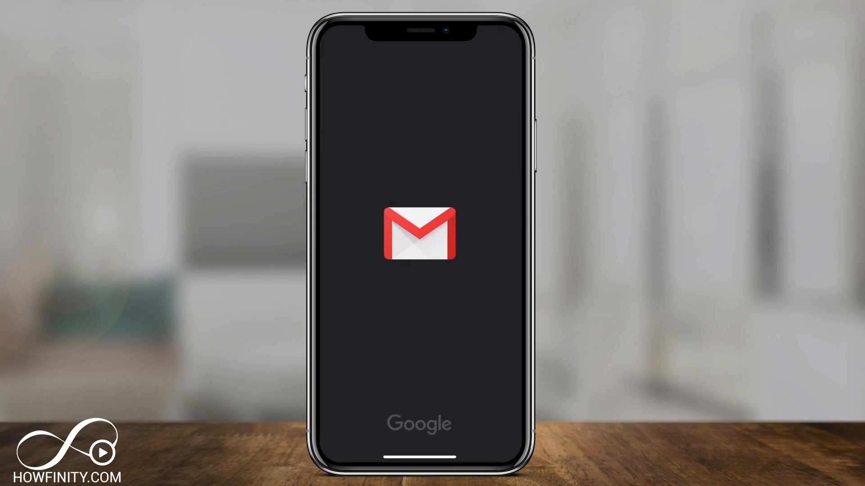